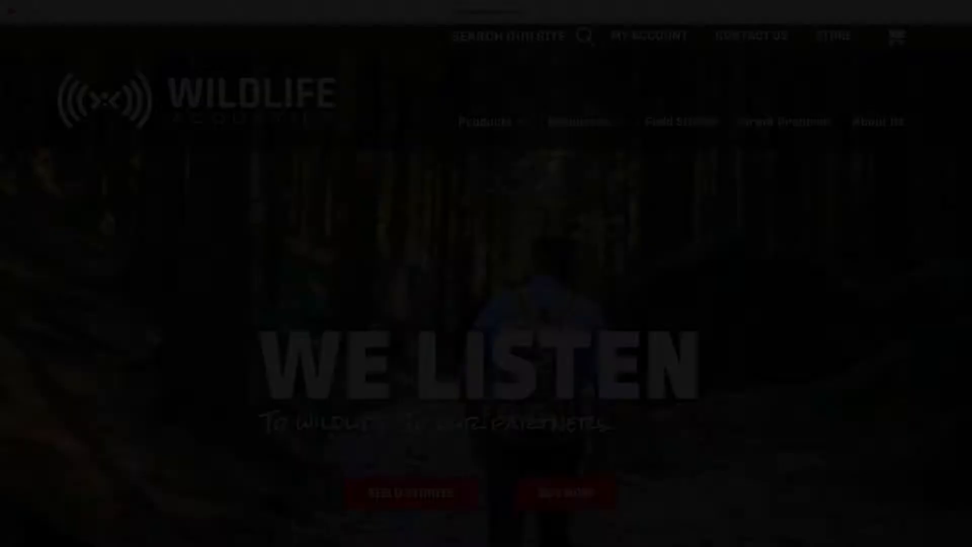
Reach the Kaleidoscope Pro product page via the site's Resources menu and look down it.
{"action": "left_click", "coordinate": [579, 122]}
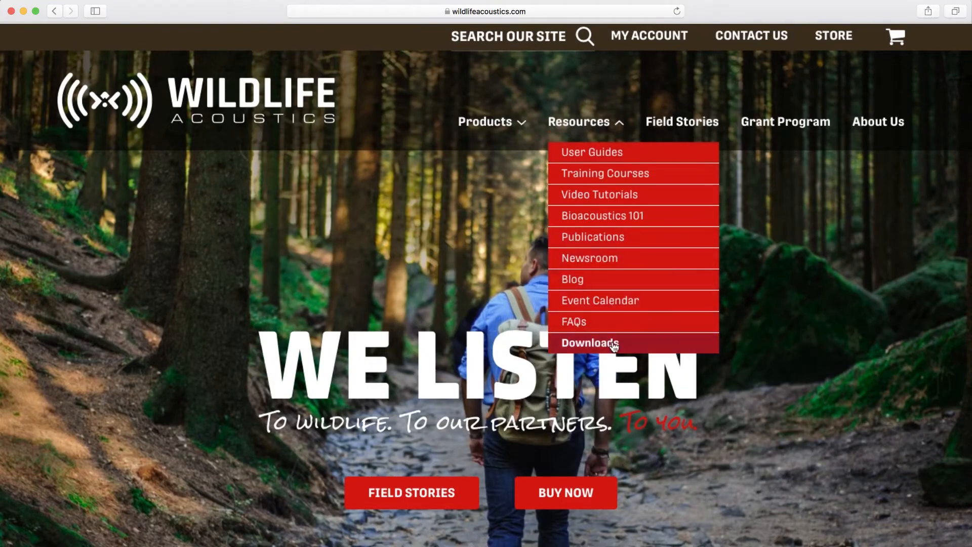
{"action": "left_click", "coordinate": [589, 342]}
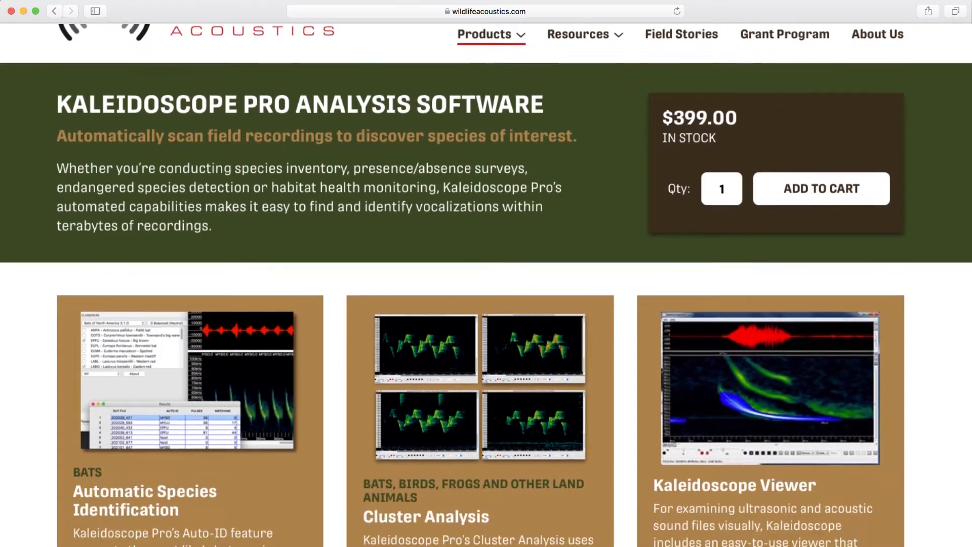
{"action": "scroll", "scroll_direction": "down", "scroll_amount": 3}
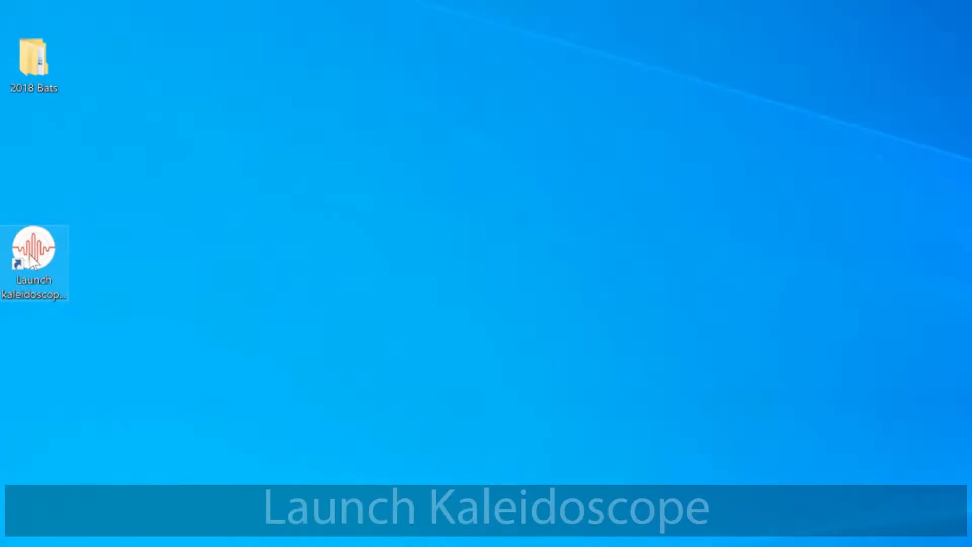
Launch Kaleidoscope and, via File > Set Defaults, confirm Bat Analysis Mode as default.
{"action": "double_click", "coordinate": [34, 248]}
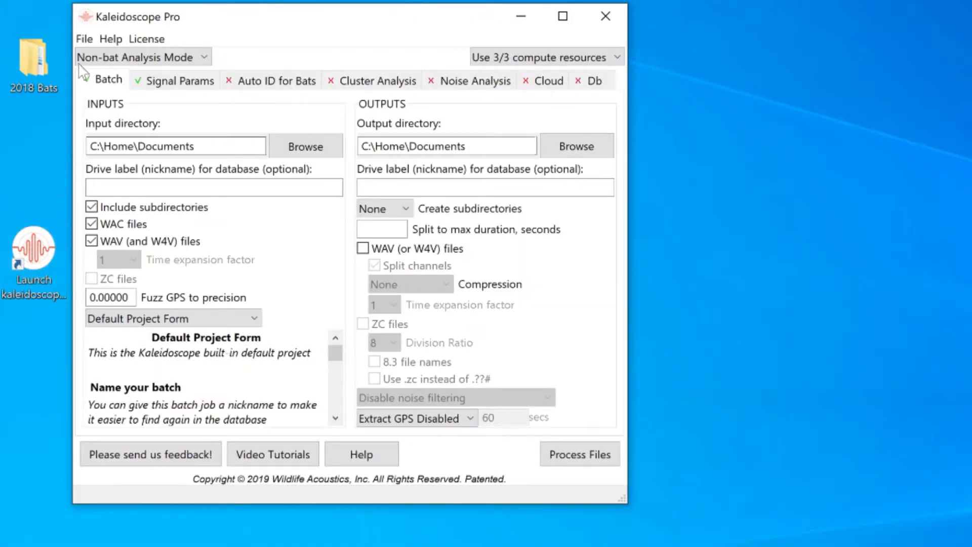
{"action": "left_click", "coordinate": [84, 39]}
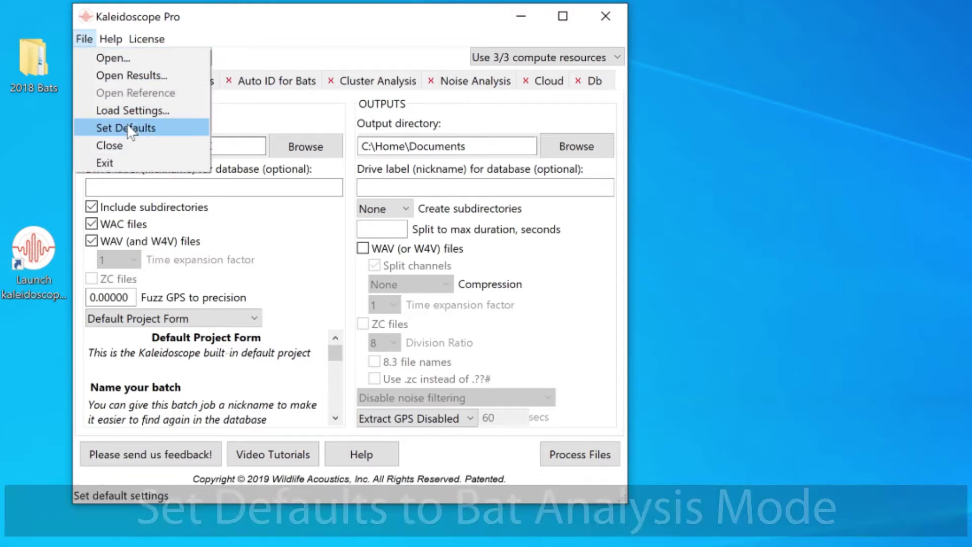
{"action": "left_click", "coordinate": [126, 128]}
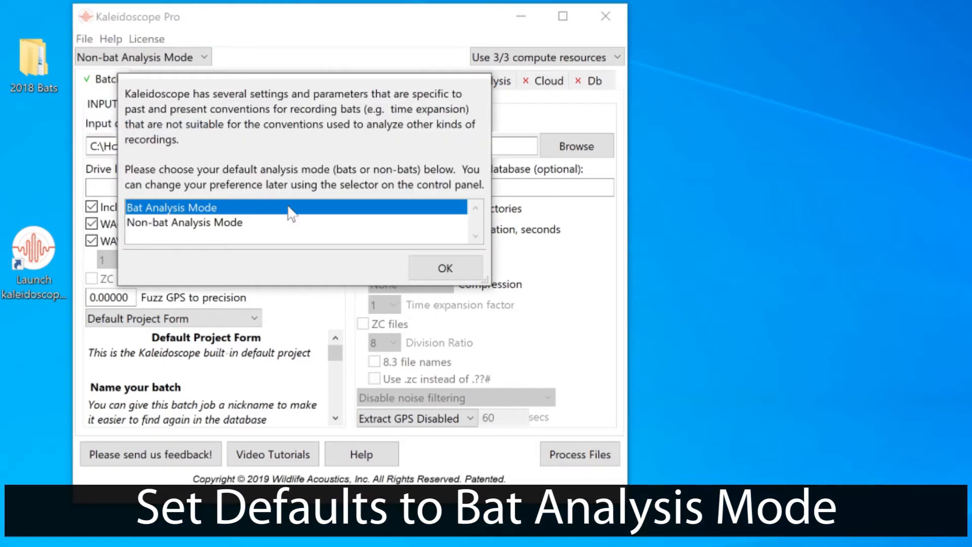
{"action": "left_click", "coordinate": [445, 267]}
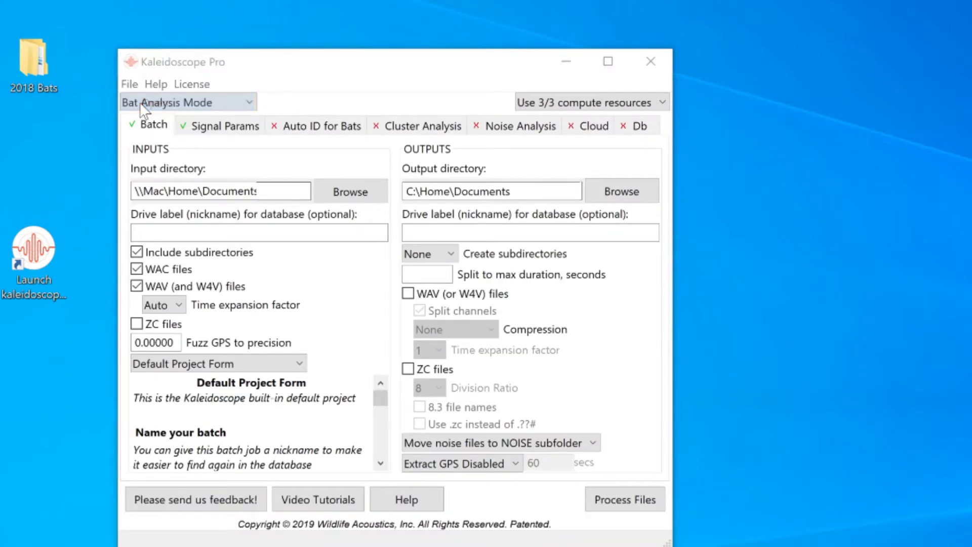
Open a recording from the Desktop 2018 Bats Data Set 1 folder in the viewer.
{"action": "left_click", "coordinate": [349, 192]}
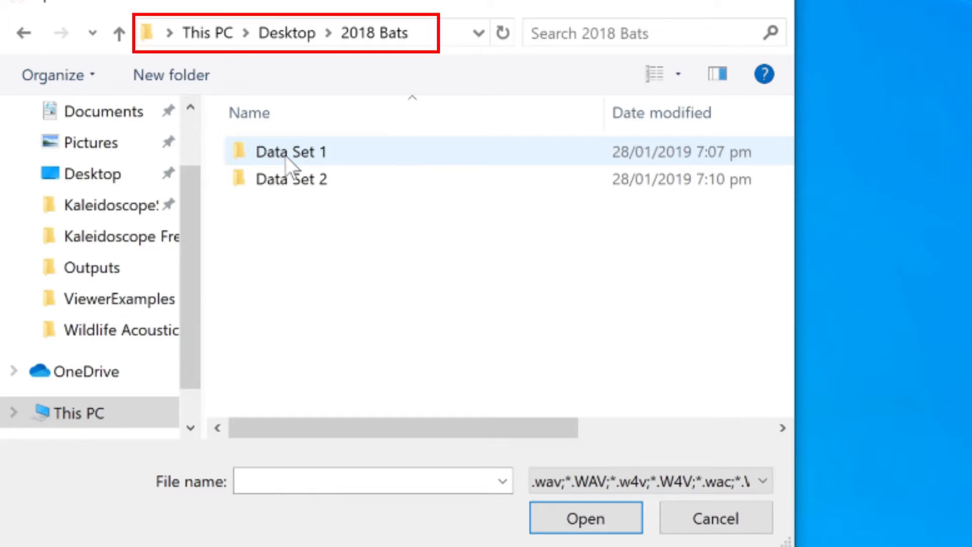
{"action": "double_click", "coordinate": [292, 151]}
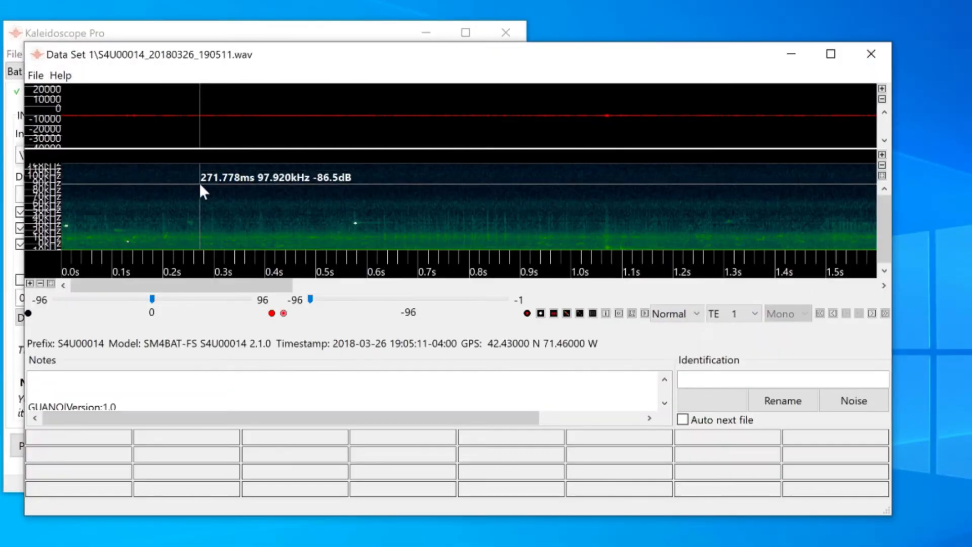
{"action": "mouse_move", "coordinate": [424, 347]}
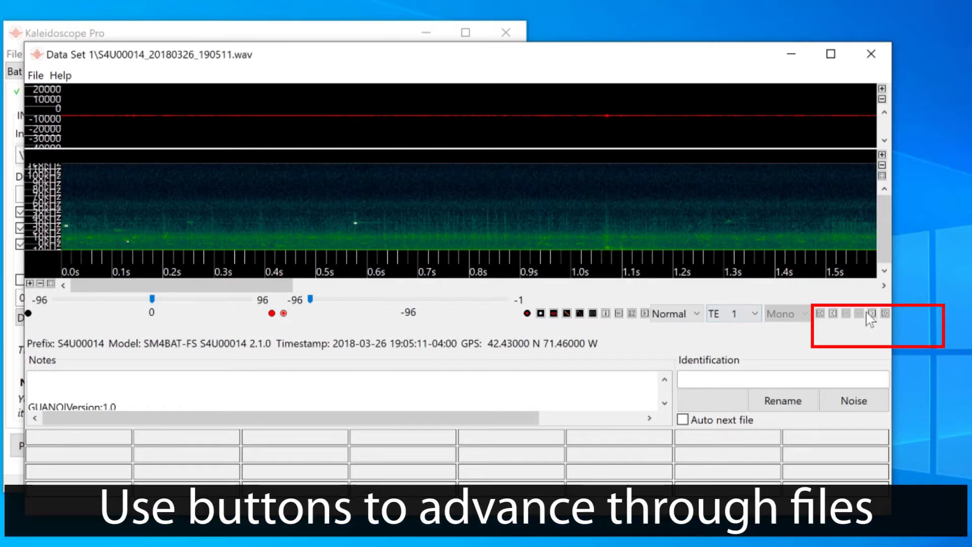
Step forward through several Data Set 1 recordings with Go to next file and the Right arrow.
{"action": "left_click", "coordinate": [872, 313]}
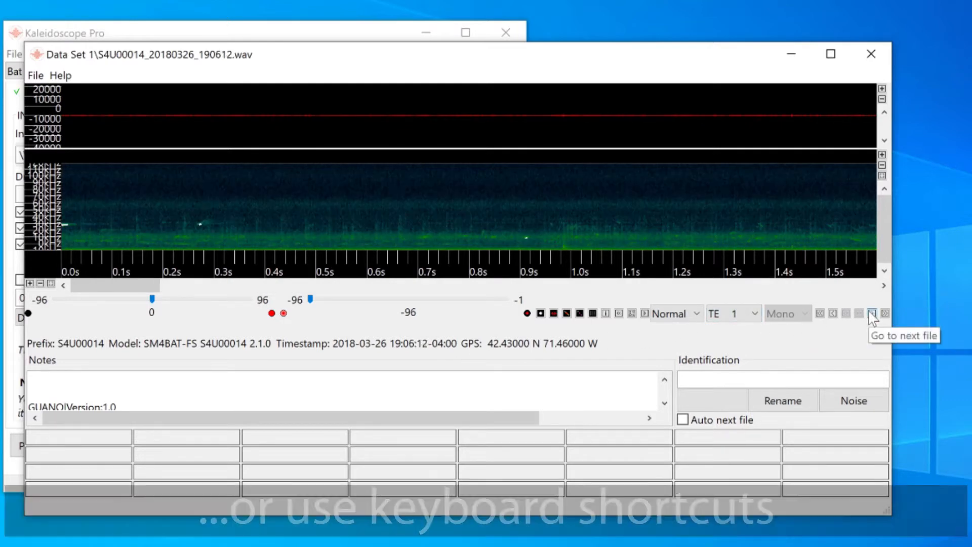
{"action": "left_click", "coordinate": [873, 313]}
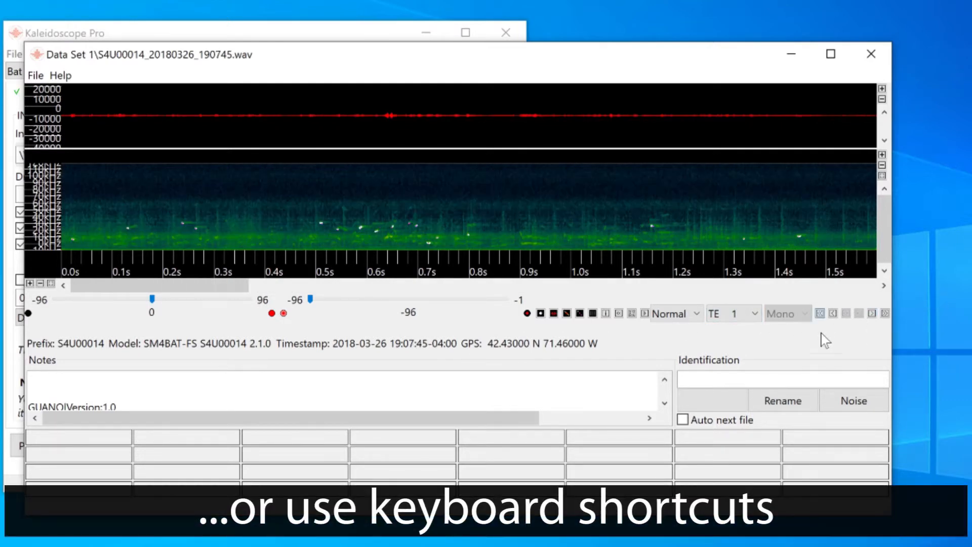
{"action": "key", "text": "Right"}
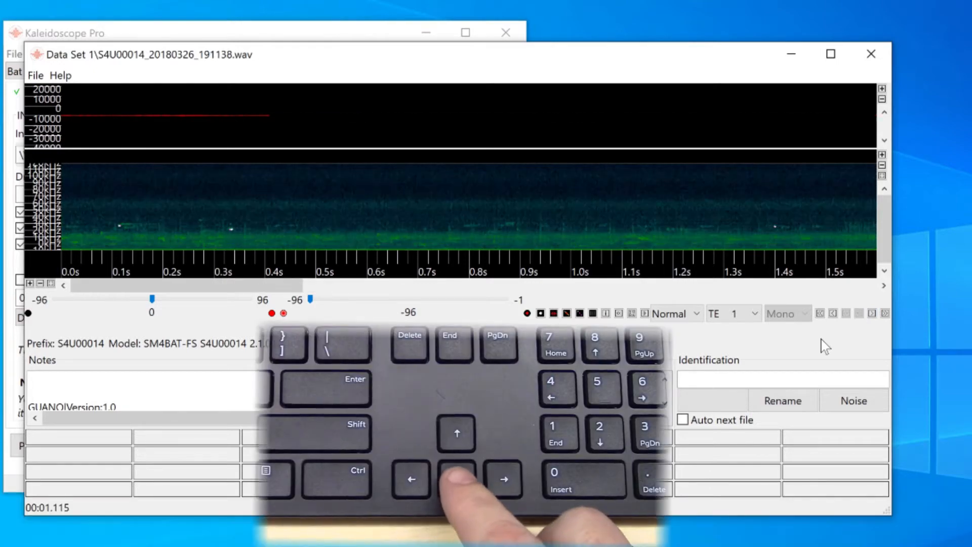
{"action": "left_click", "coordinate": [871, 313]}
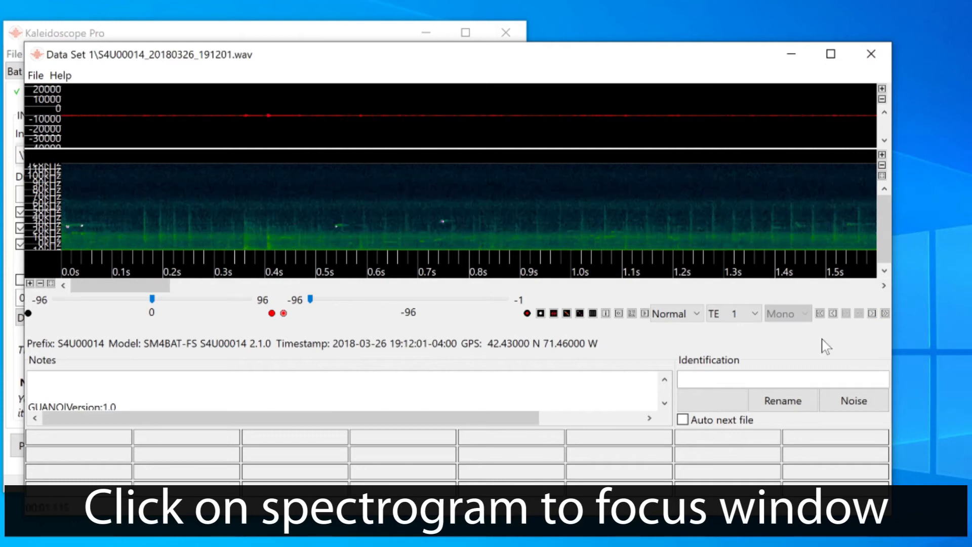
{"action": "left_click", "coordinate": [435, 211]}
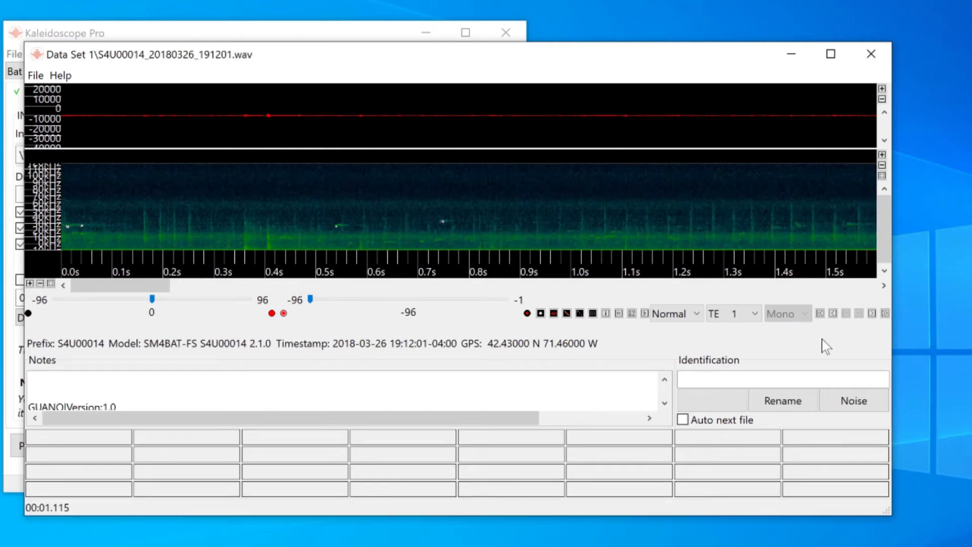
{"action": "mouse_move", "coordinate": [885, 313]}
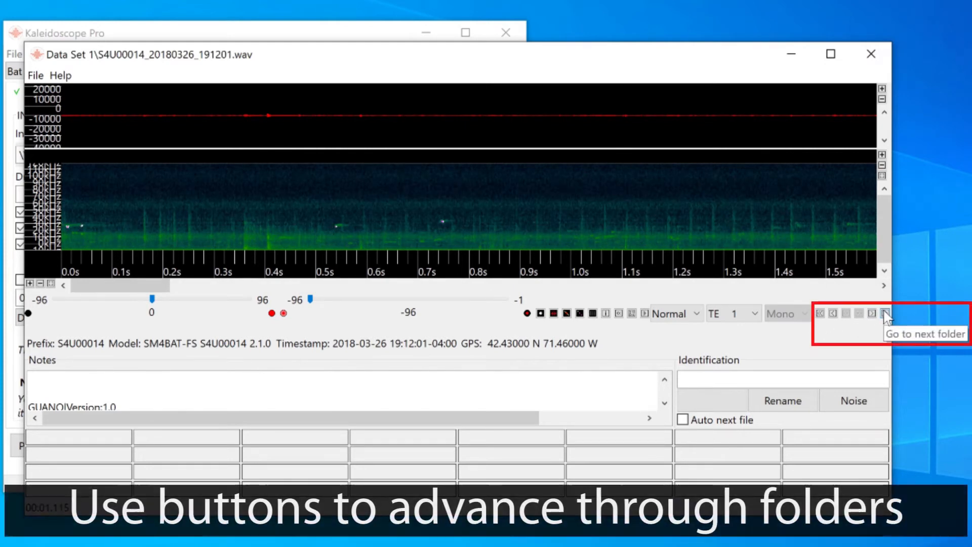
Jump the viewer to the Data Set 2 folder and advance to its next recording.
{"action": "left_click", "coordinate": [883, 313]}
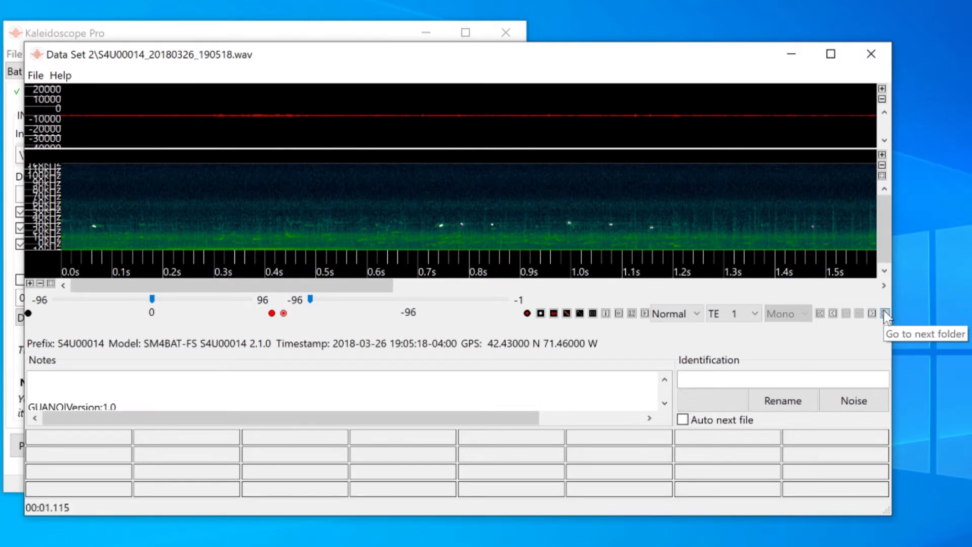
{"action": "mouse_move", "coordinate": [874, 313]}
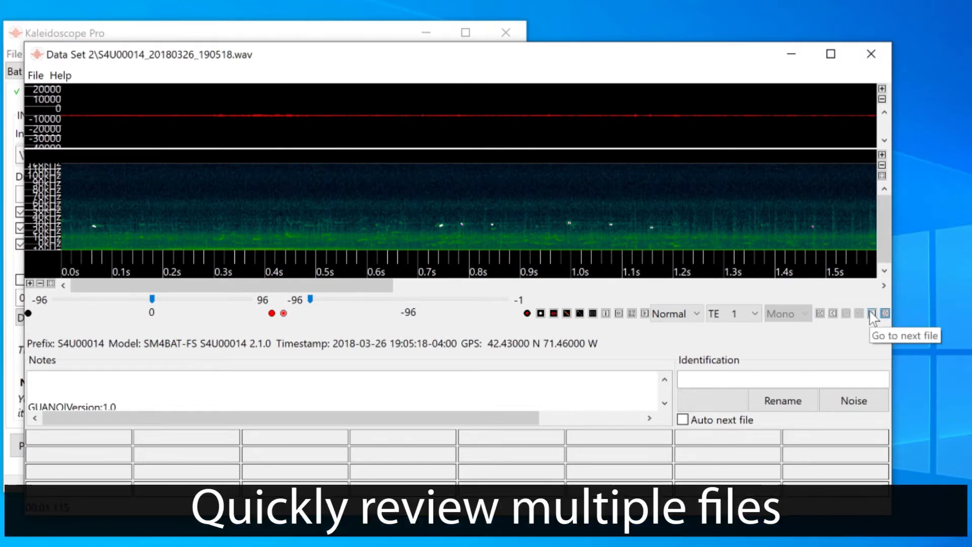
{"action": "left_click", "coordinate": [873, 313]}
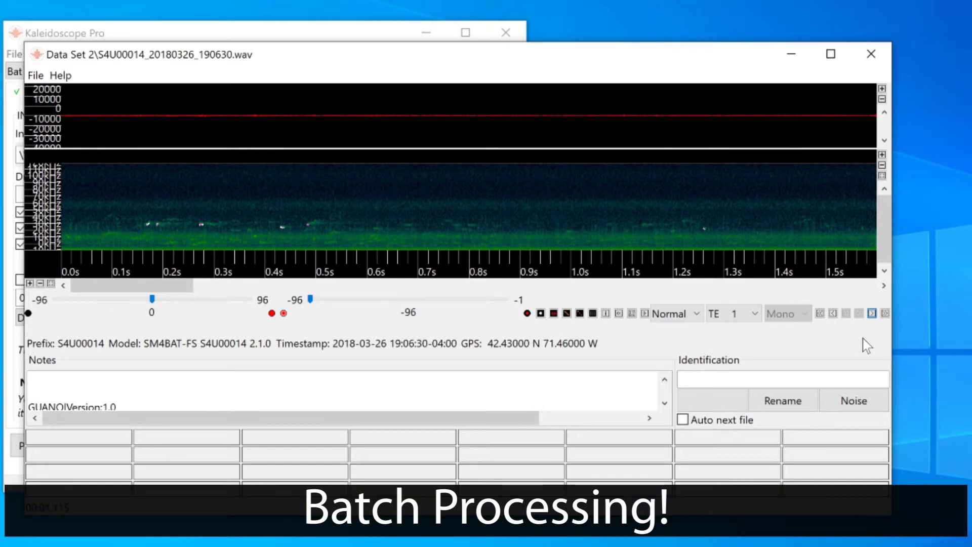
Close the recording viewer to return to the Batch tab.
{"action": "left_click", "coordinate": [871, 54]}
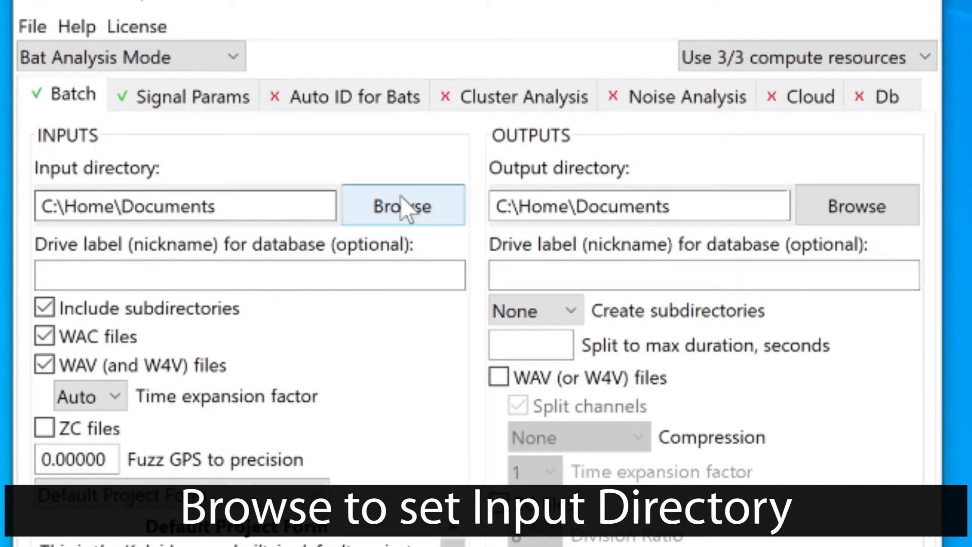
Set the batch input directory to the Desktop 2018 Bats folder.
{"action": "left_click", "coordinate": [402, 206]}
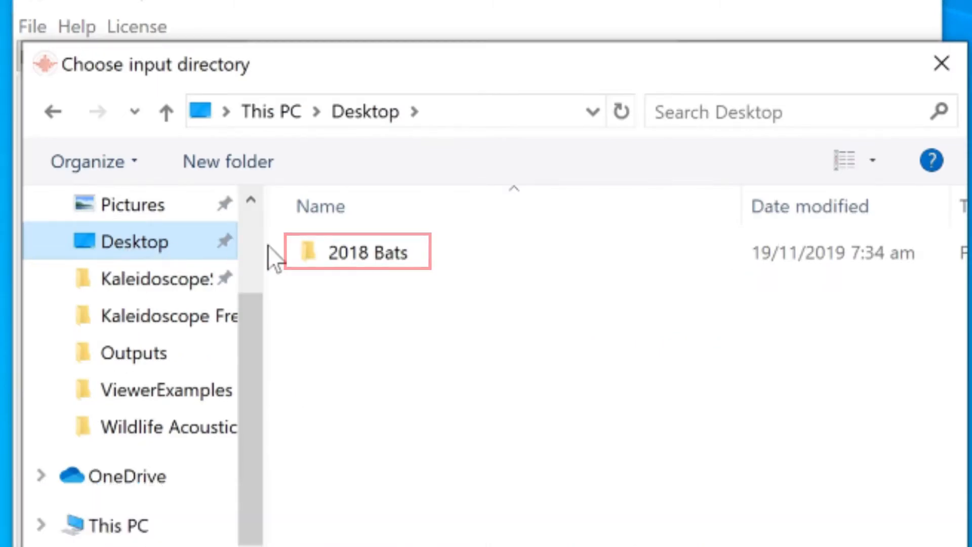
{"action": "left_click", "coordinate": [369, 252]}
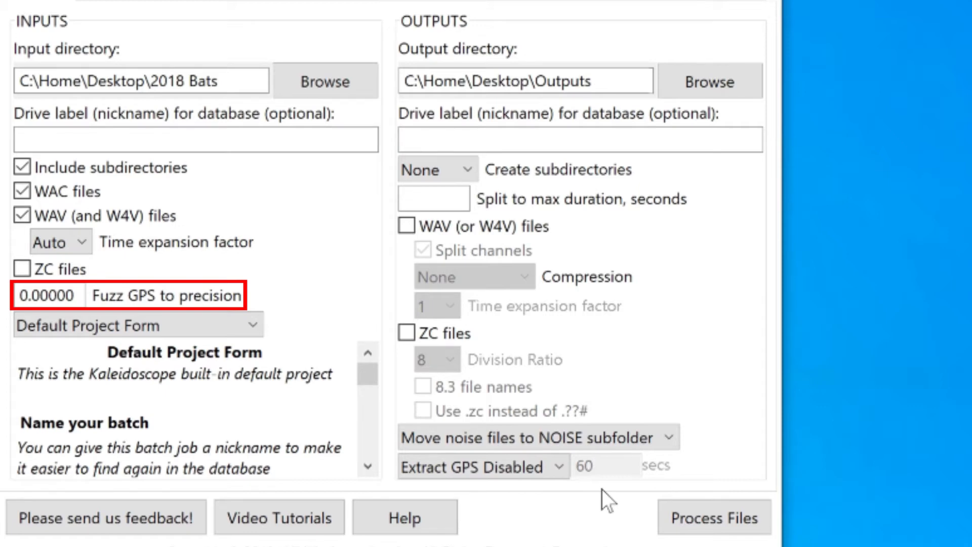
Enter "Dave's Bats" as the batch note appended to output metadata.
{"action": "left_click", "coordinate": [367, 468]}
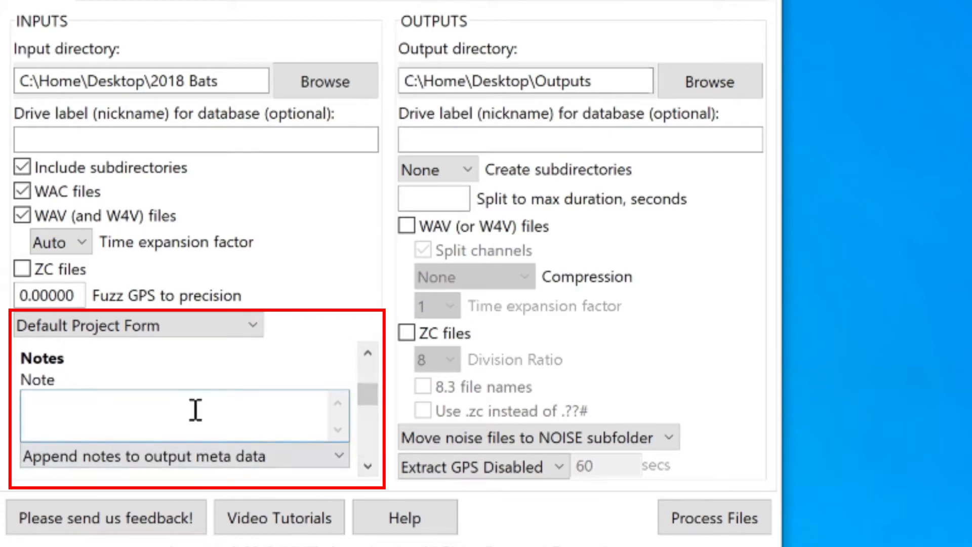
{"action": "type", "text": "Dave's"}
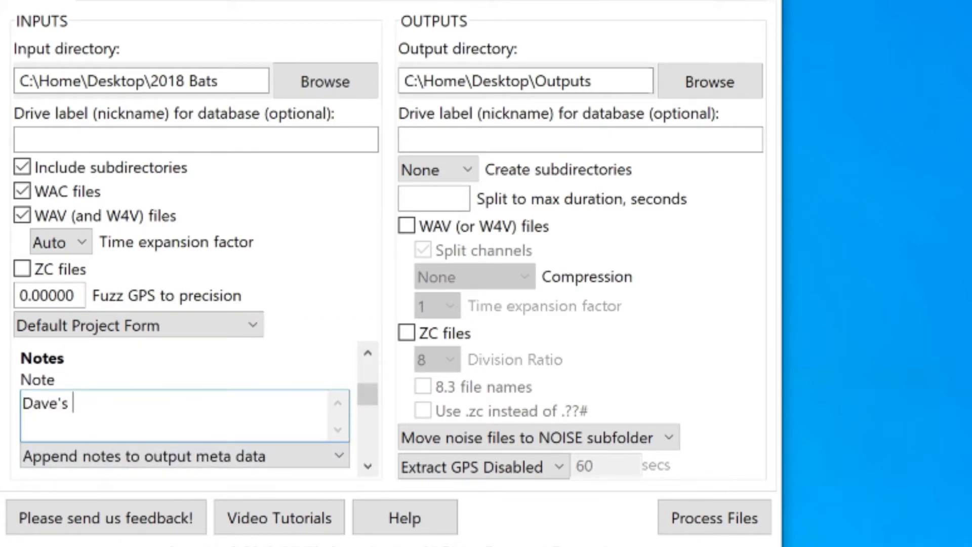
{"action": "type", "text": "Bats"}
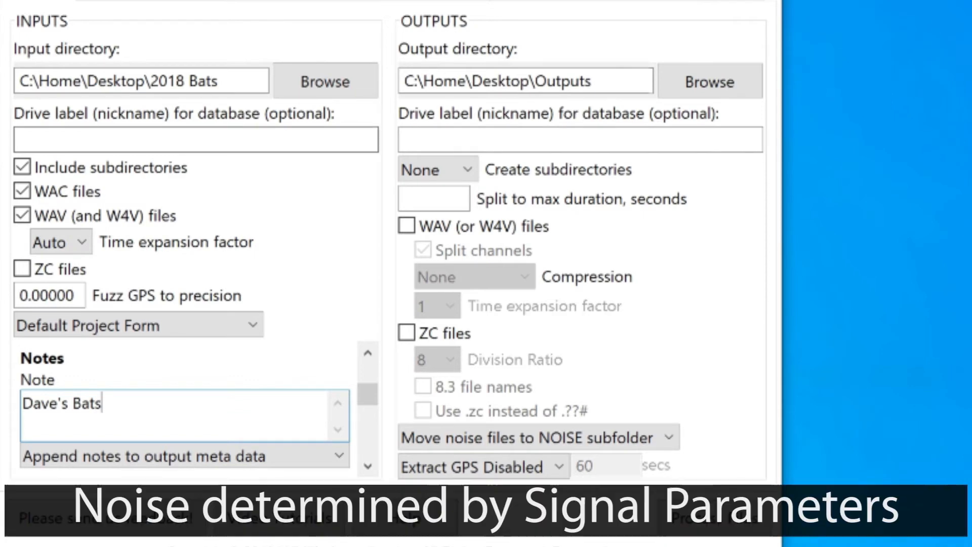
Glance at the signal parameters, return to Batch and leave Extract GPS Disabled.
{"action": "left_click", "coordinate": [148, 20]}
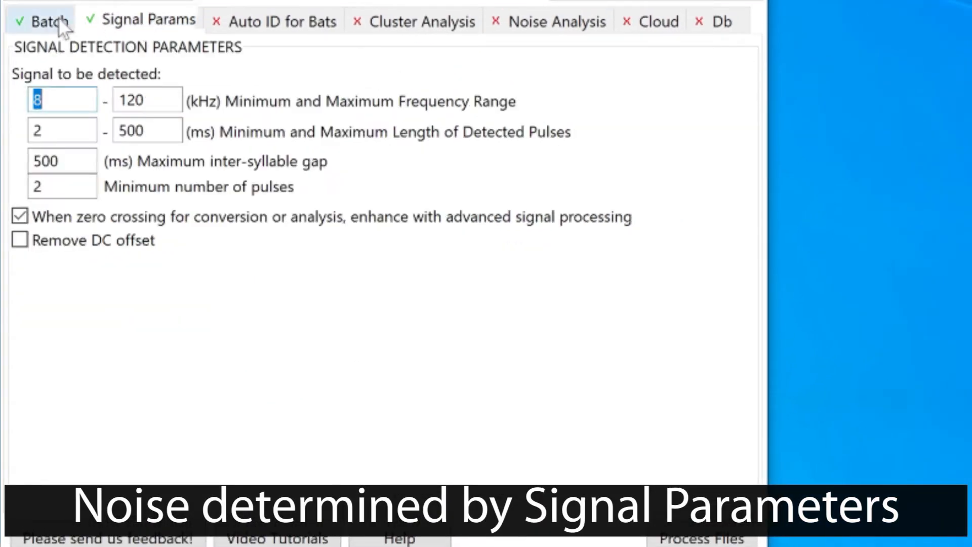
{"action": "left_click", "coordinate": [46, 20]}
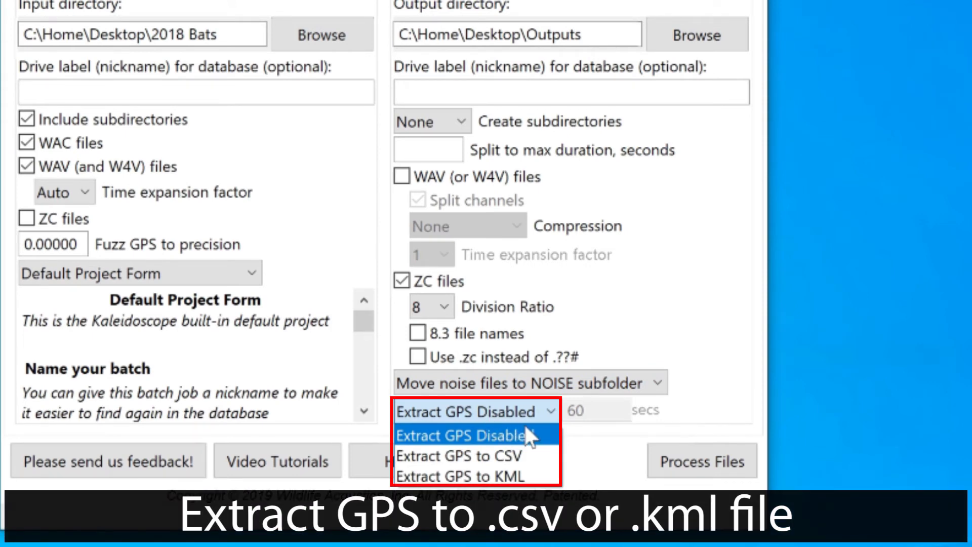
{"action": "mouse_move", "coordinate": [460, 456]}
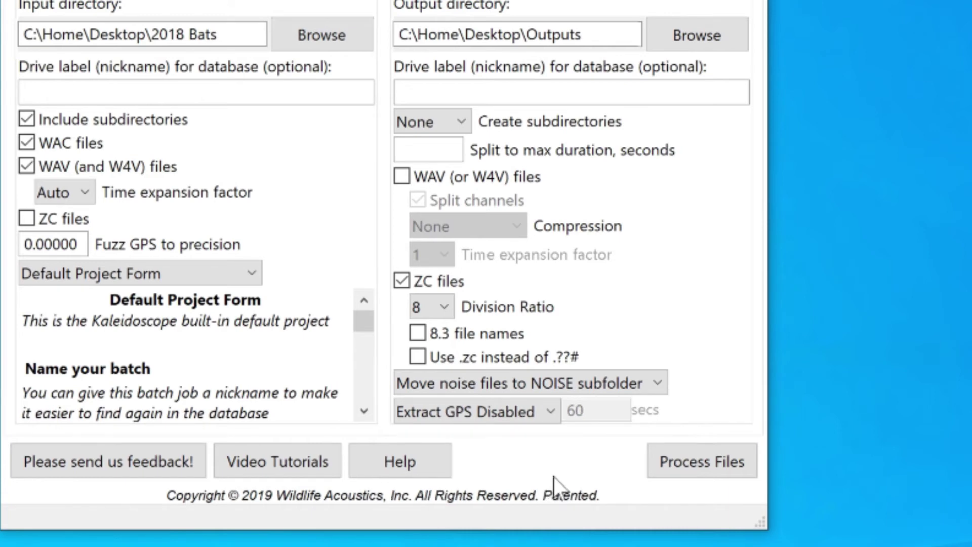
{"action": "left_click", "coordinate": [700, 460]}
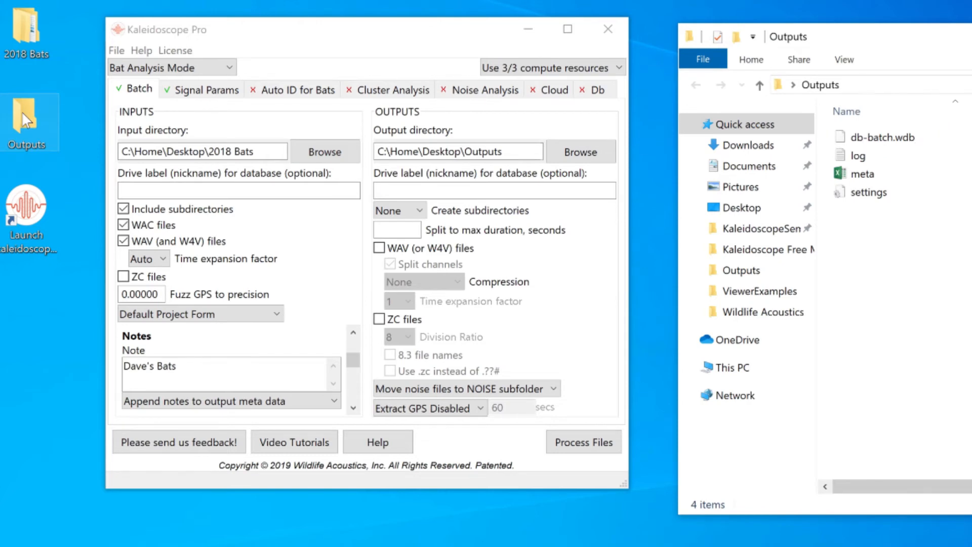
Inspect the Outputs folder's settings file and locate Load Settings in the File menu.
{"action": "left_click", "coordinate": [859, 155]}
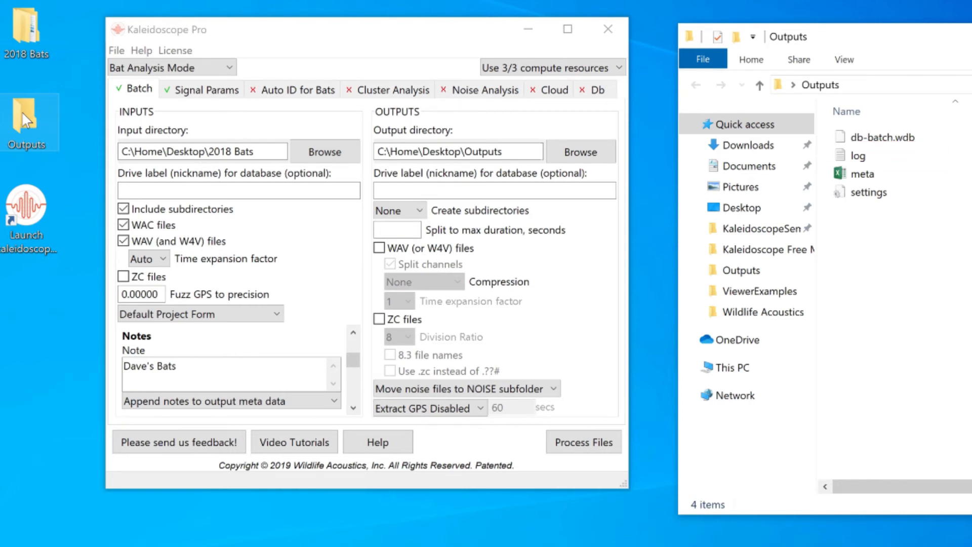
{"action": "left_click", "coordinate": [869, 192]}
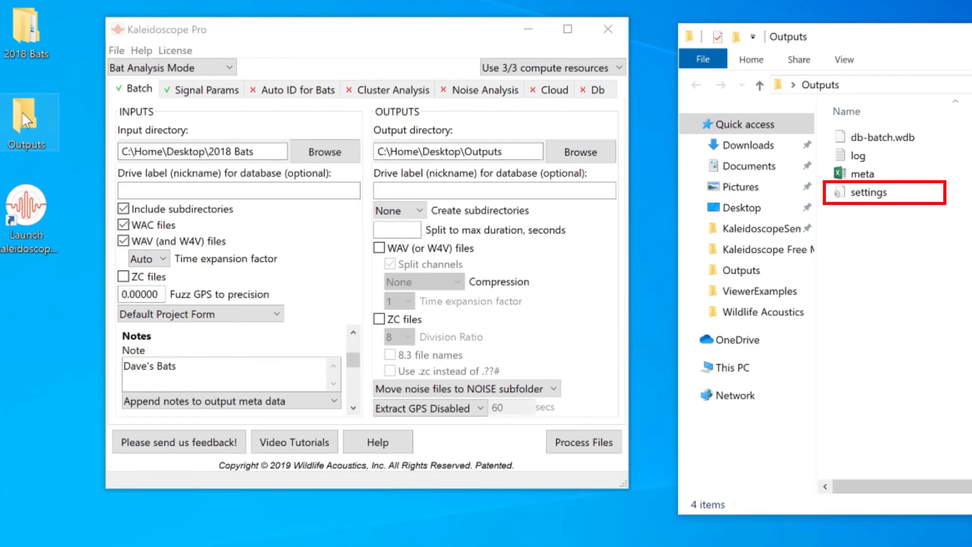
{"action": "left_click", "coordinate": [117, 51]}
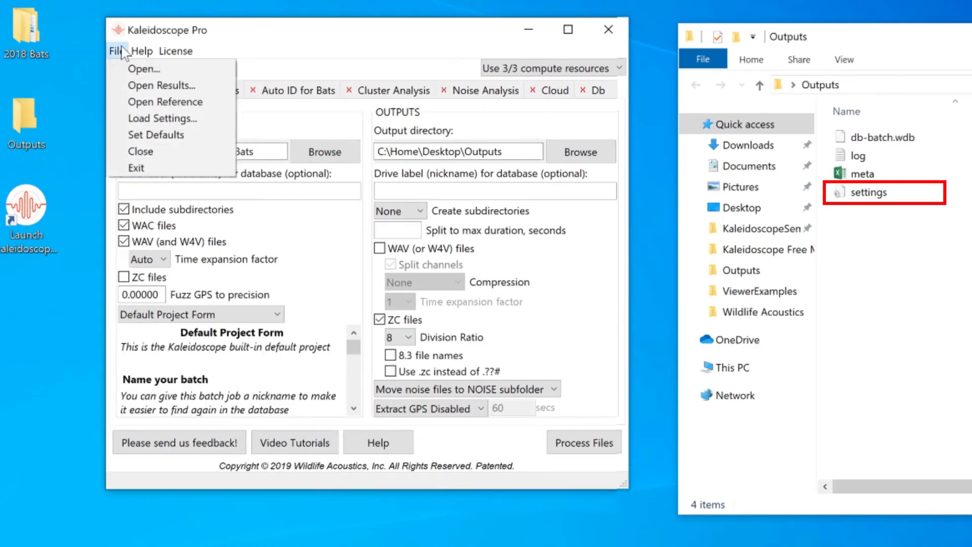
{"action": "mouse_move", "coordinate": [163, 118]}
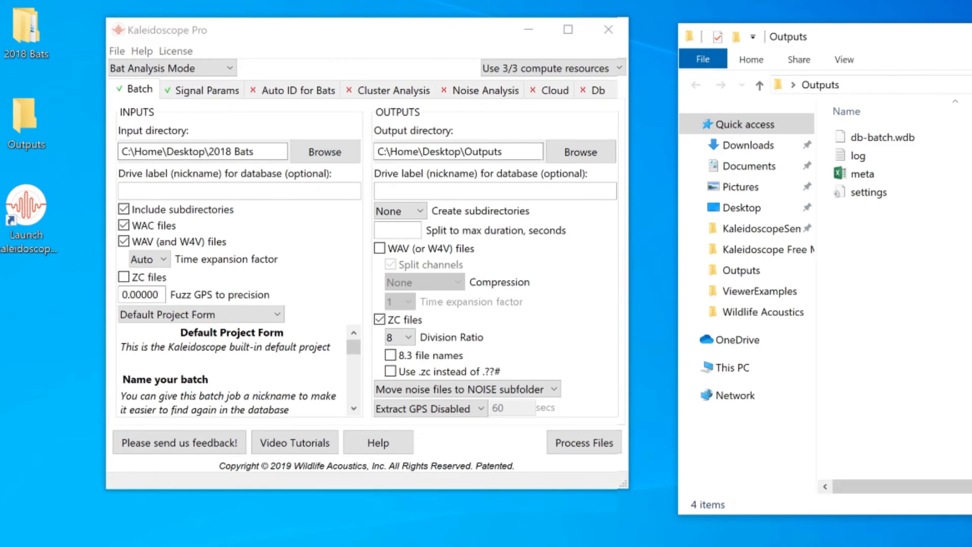
{"action": "left_click", "coordinate": [868, 173]}
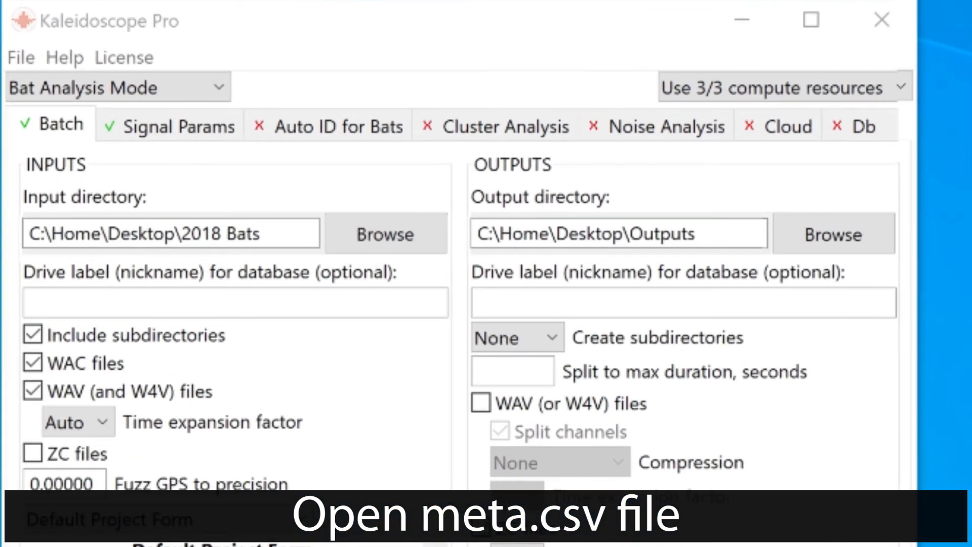
Open the batch results (meta.csv) so the Results list and viewer appear.
{"action": "left_click", "coordinate": [20, 57]}
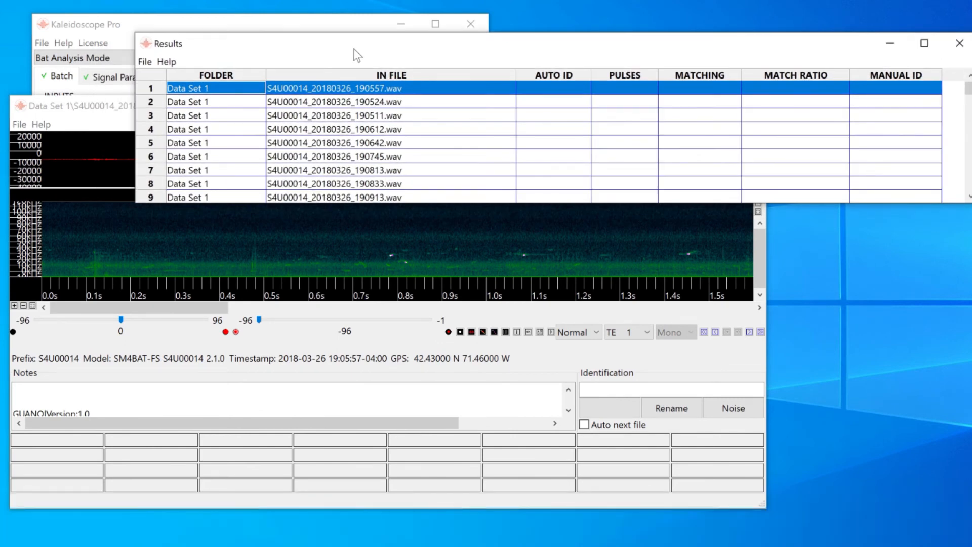
Add the NOTES column via Edit columns and advance the viewer to the next recording.
{"action": "left_click", "coordinate": [145, 61]}
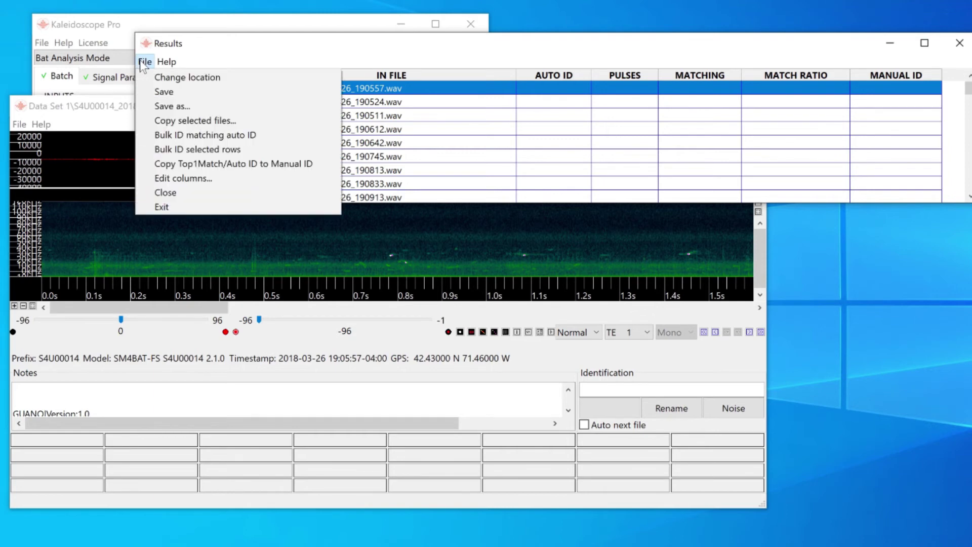
{"action": "mouse_move", "coordinate": [183, 178]}
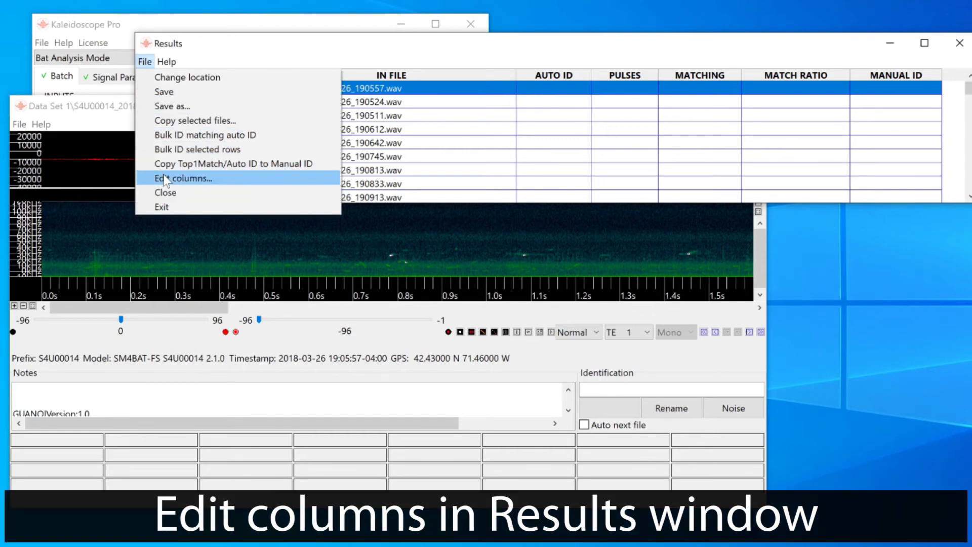
{"action": "left_click", "coordinate": [184, 178]}
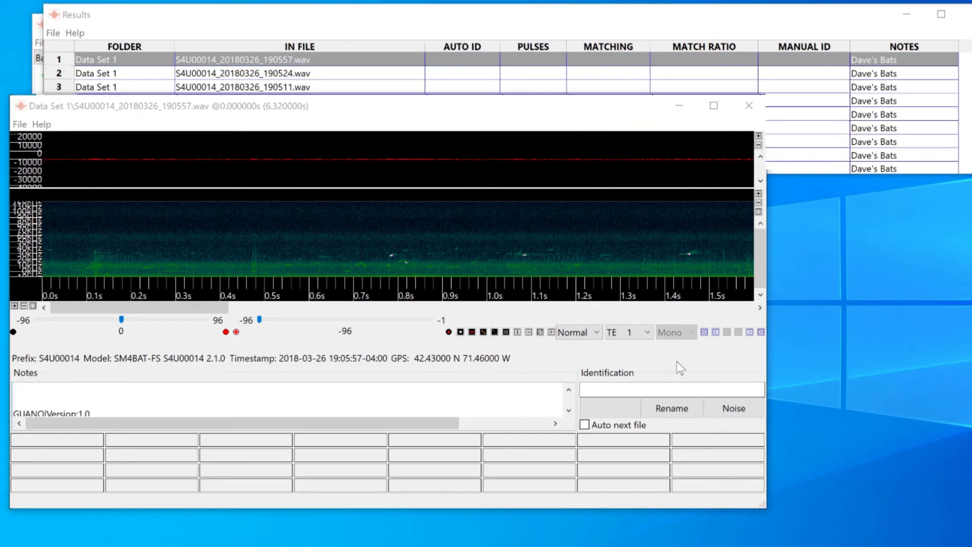
{"action": "mouse_move", "coordinate": [750, 332]}
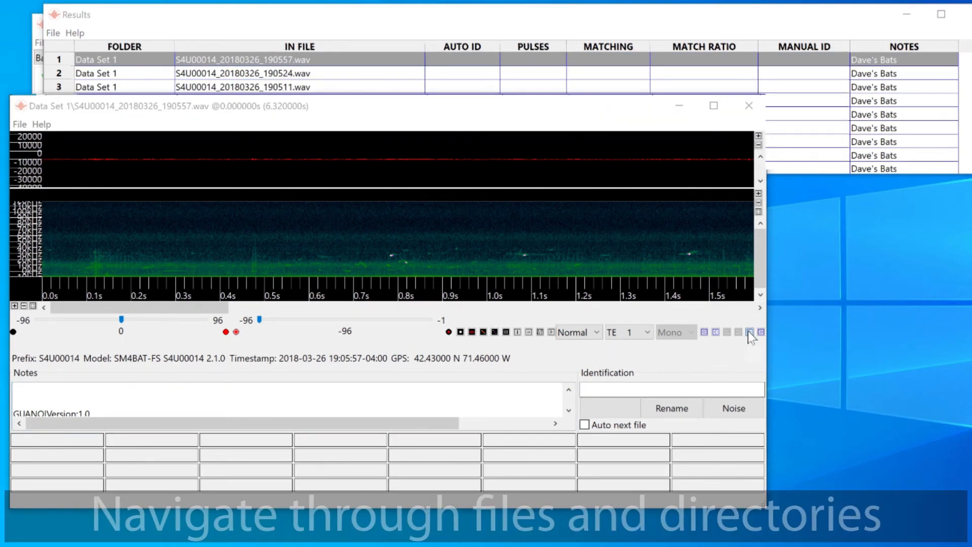
{"action": "left_click", "coordinate": [750, 332]}
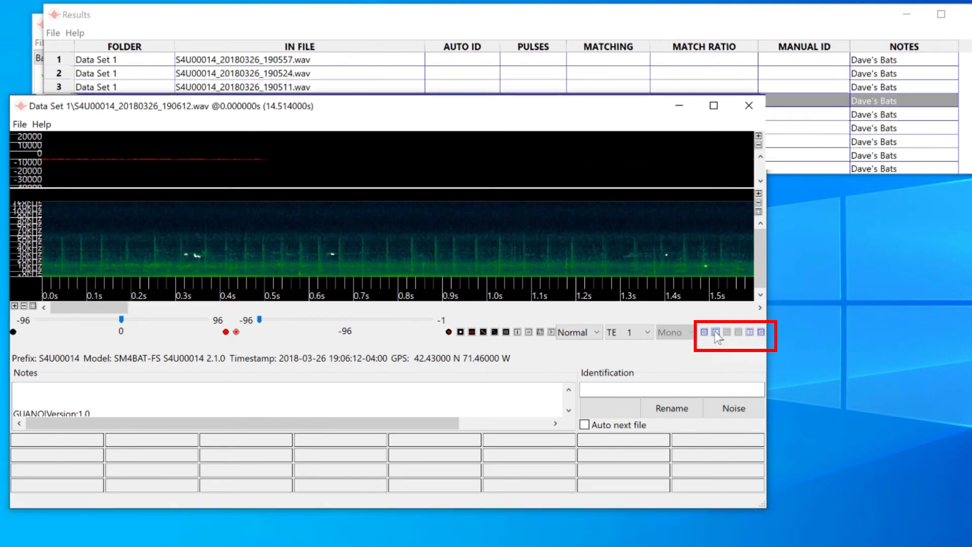
Create a 'Big bat and small bat' label with Auto next file and assign it to recordings 1, 2, 3 and 6.
{"action": "left_click", "coordinate": [715, 335]}
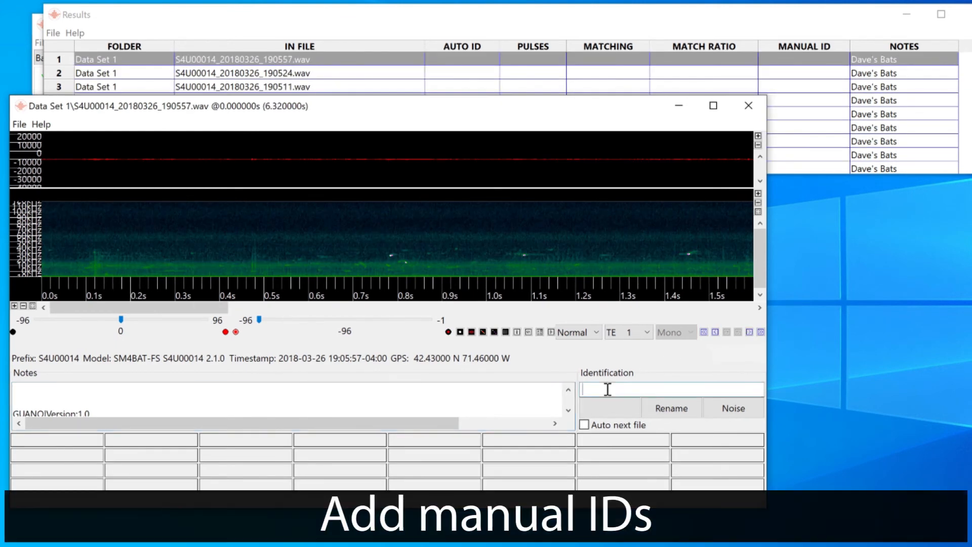
{"action": "type", "text": "B"}
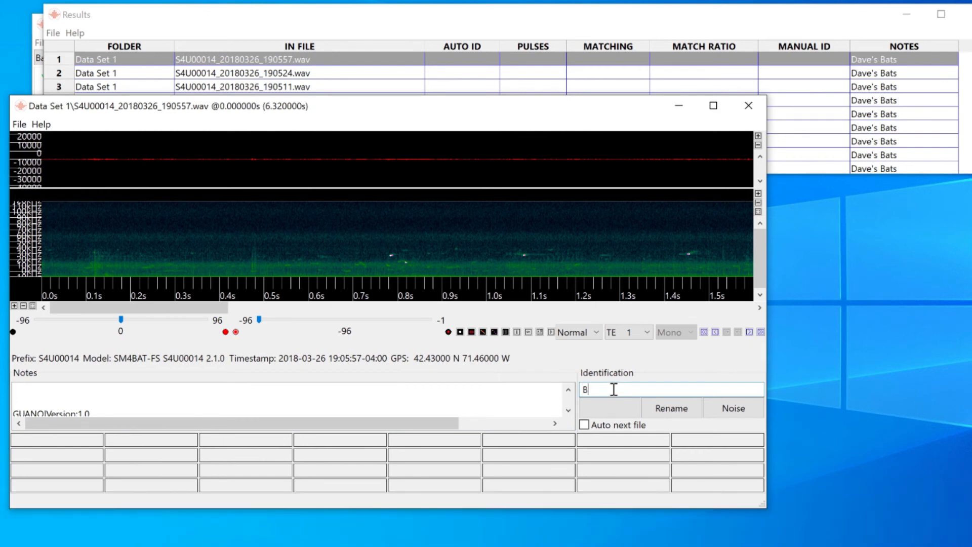
{"action": "type", "text": "ig Bat"}
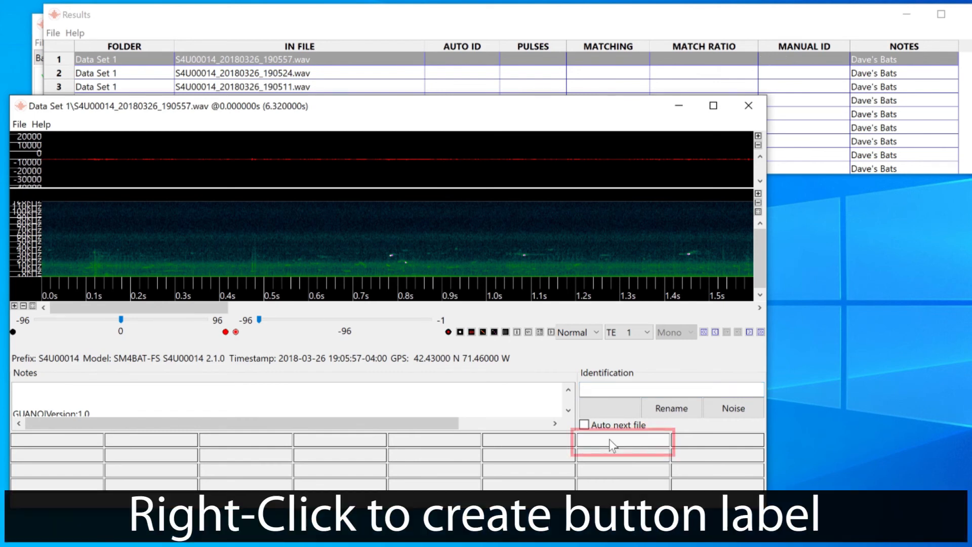
{"action": "type", "text": "Big bat and small bat"}
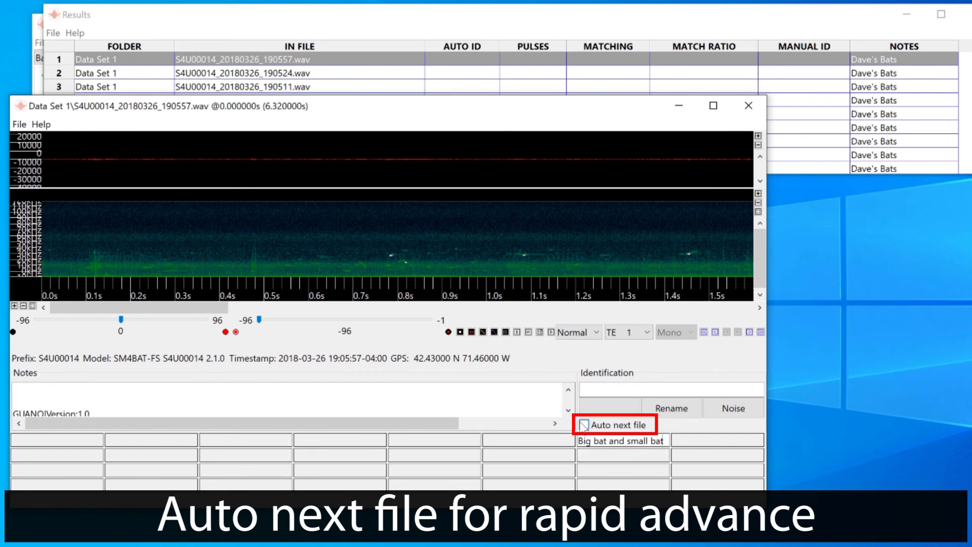
{"action": "left_click", "coordinate": [584, 425]}
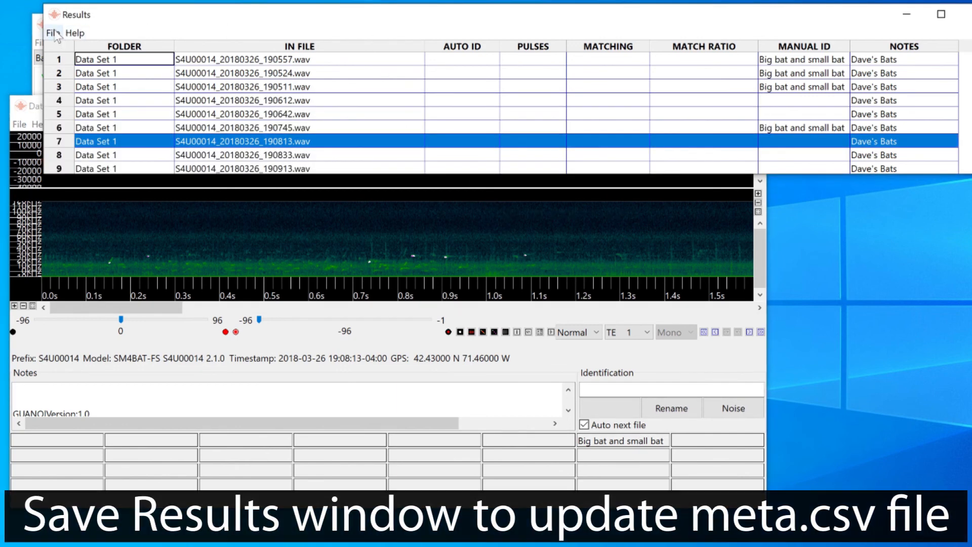
Save the manual IDs from Results, then load the updated meta file from the Outputs folder.
{"action": "left_click", "coordinate": [52, 32]}
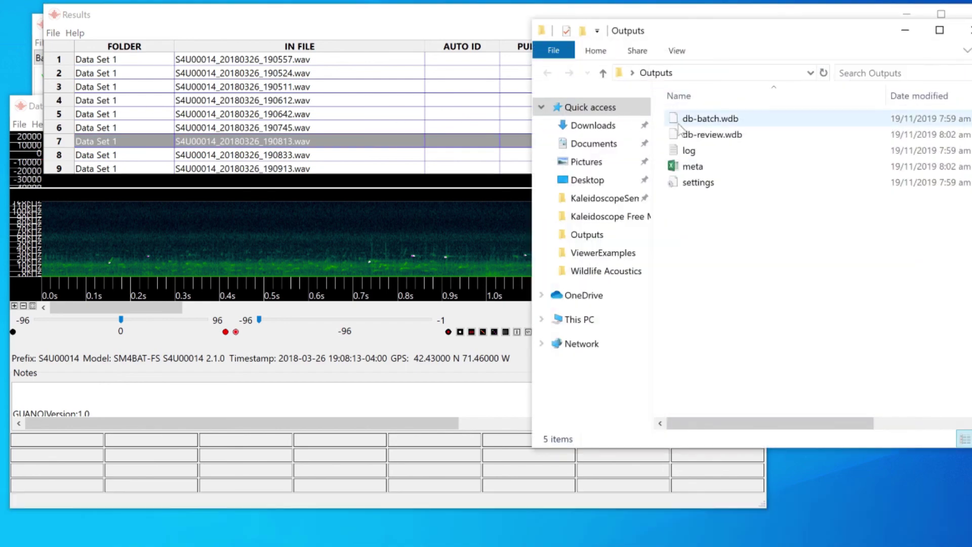
{"action": "left_click", "coordinate": [692, 166]}
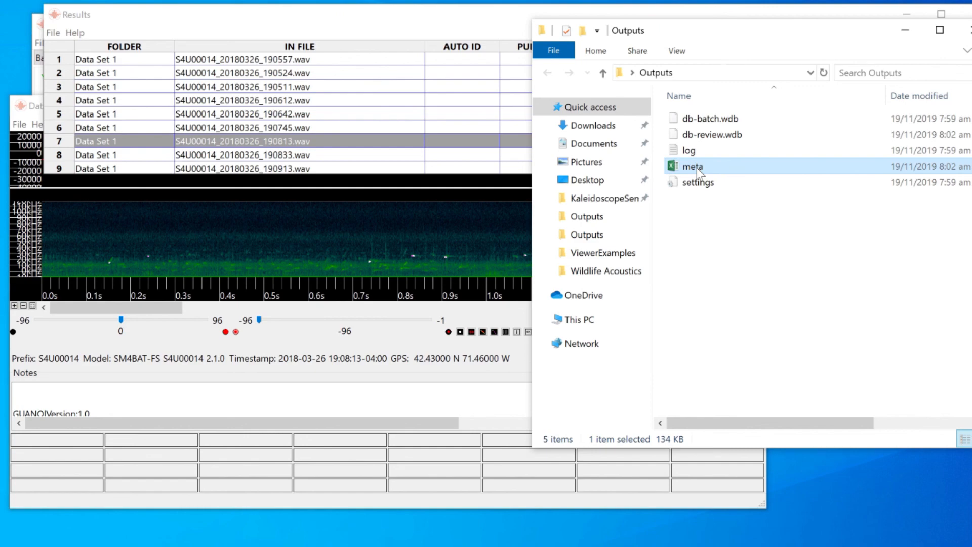
{"action": "double_click", "coordinate": [693, 167]}
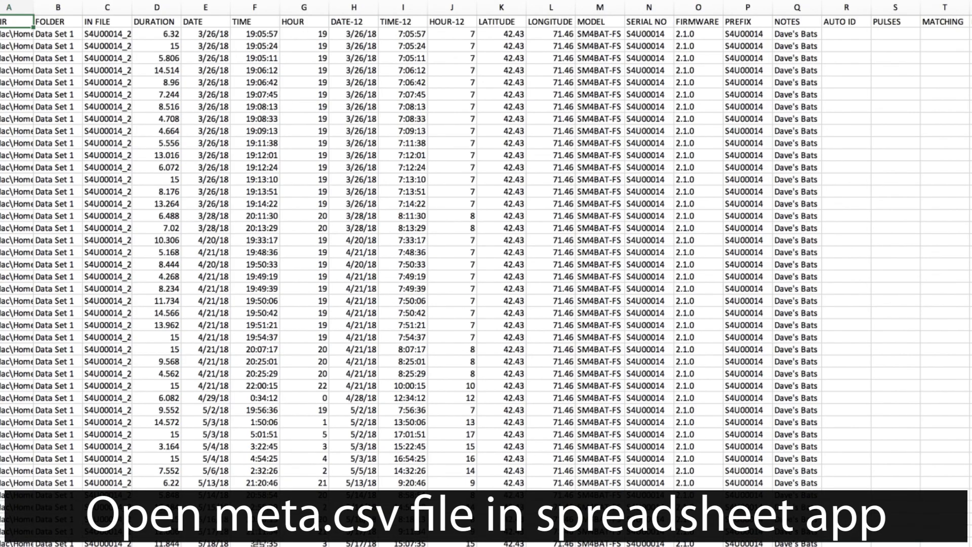
Scroll meta.csv right to reveal the AUTO ID, PULSES and MATCHING columns.
{"action": "scroll", "scroll_direction": "right", "scroll_amount": 3}
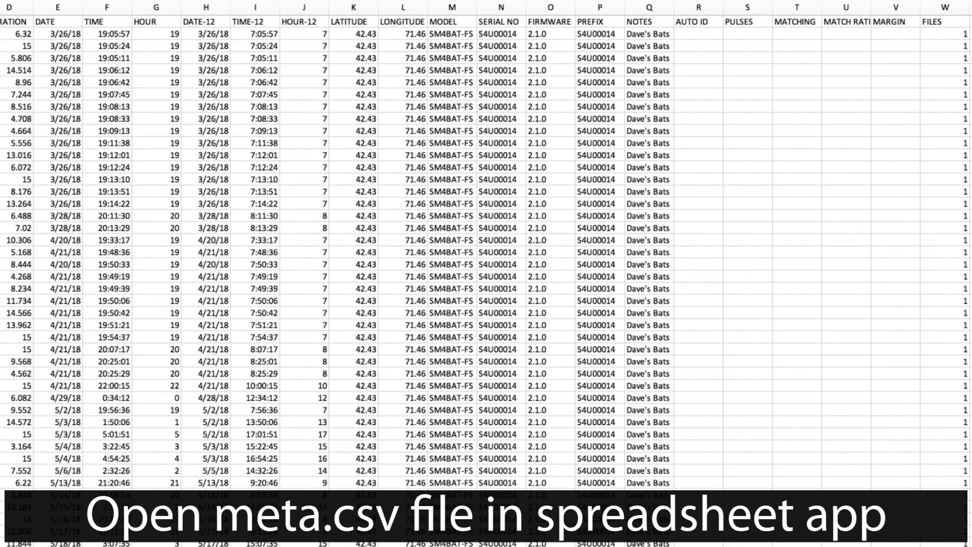
{"action": "scroll", "scroll_direction": "right", "scroll_amount": 3}
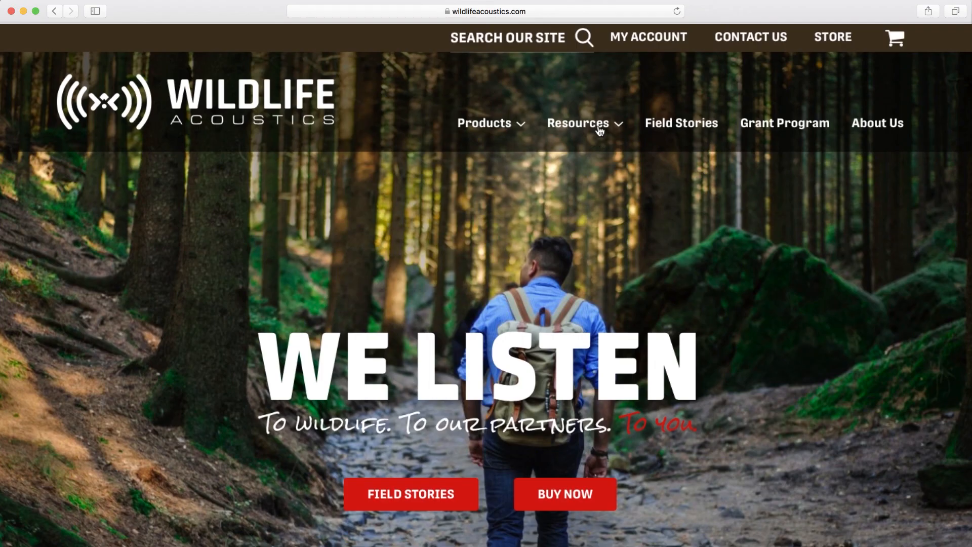
Navigate via Resources to the Kaleidoscope Pro Video Tutorials page.
{"action": "left_click", "coordinate": [577, 122]}
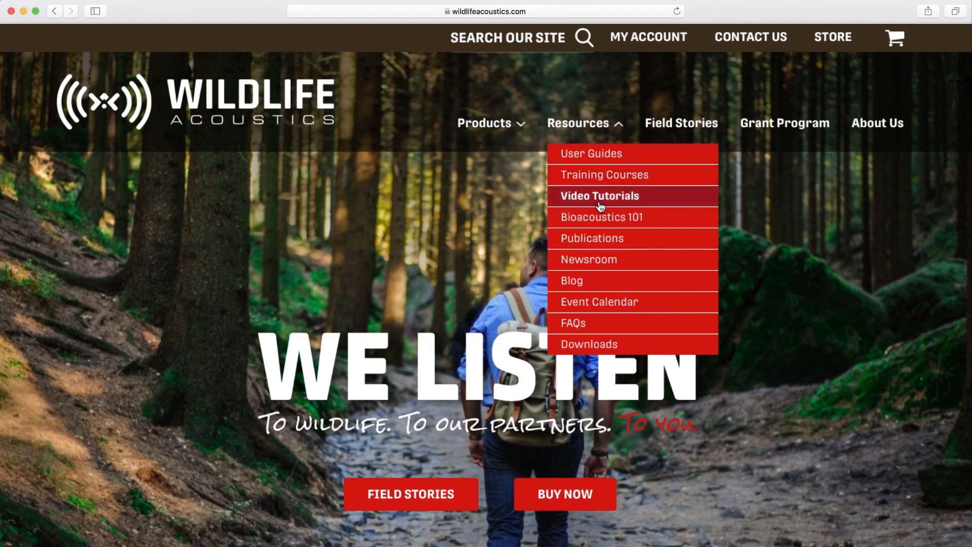
{"action": "left_click", "coordinate": [598, 195]}
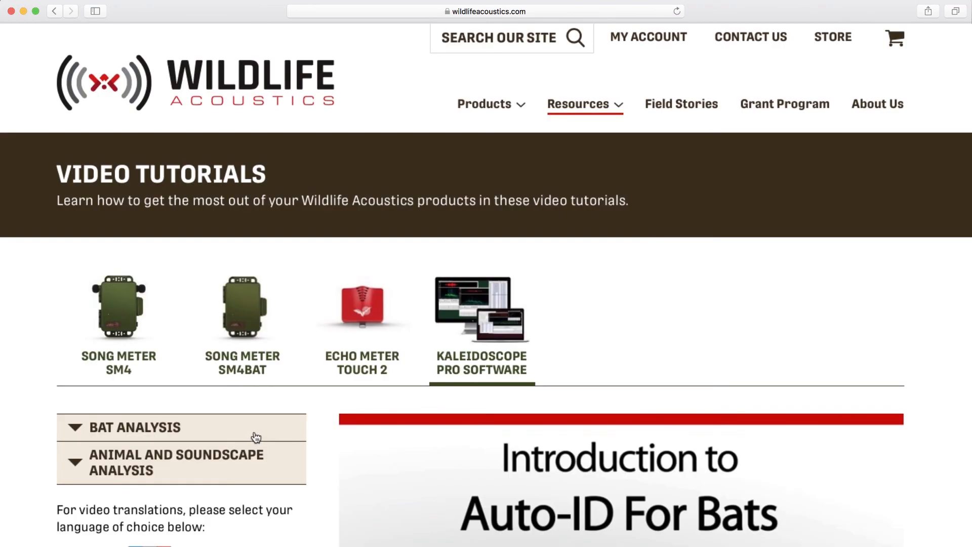